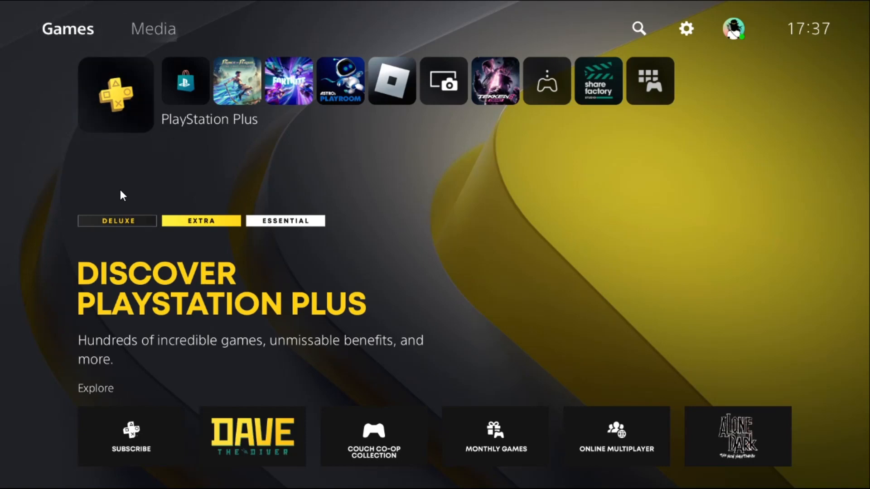
- Reach Set Up Internet Connection under Network, listing the registered Arial13 network
{"action": "left_click", "coordinate": [686, 28]}
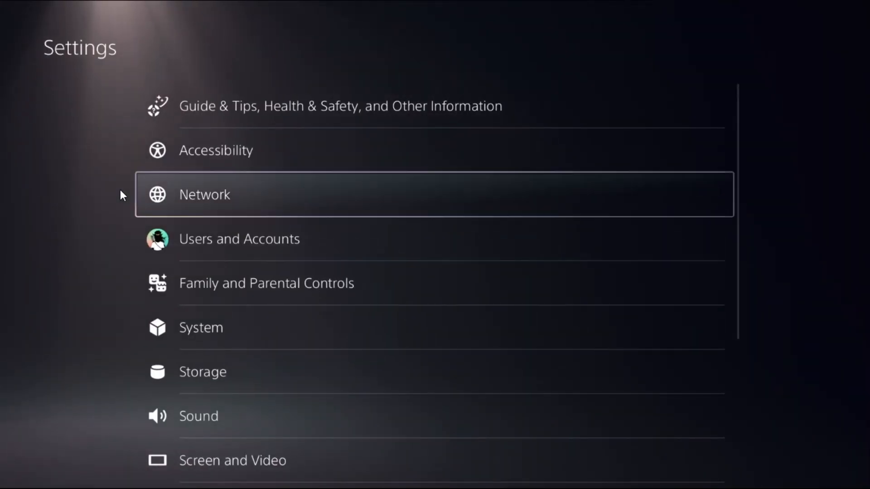
{"action": "left_click", "coordinate": [204, 194]}
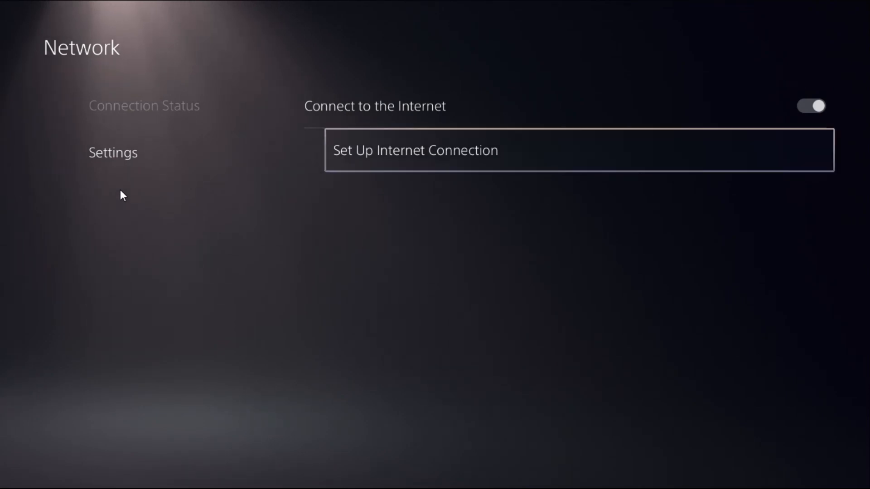
{"action": "left_click", "coordinate": [416, 150]}
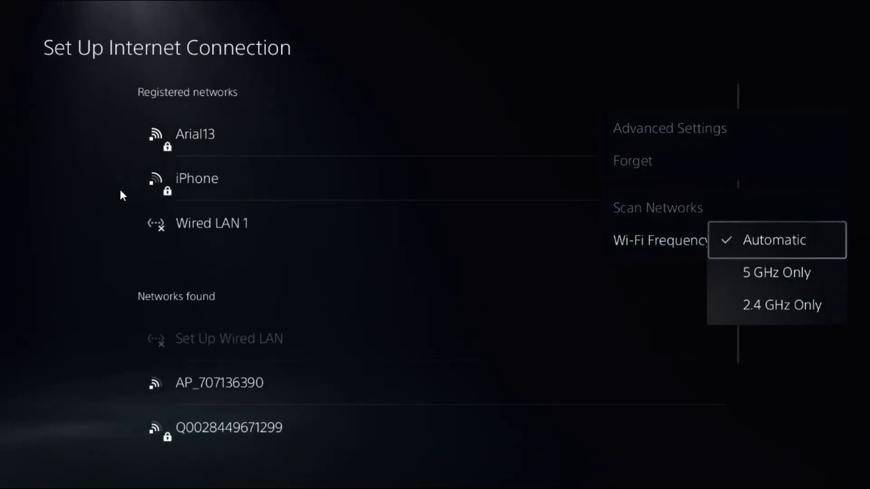
- In Arial13's Advanced Settings, start replacing manual Primary DNS 8.8.8.8 with '1.1.'
{"action": "left_click", "coordinate": [775, 239]}
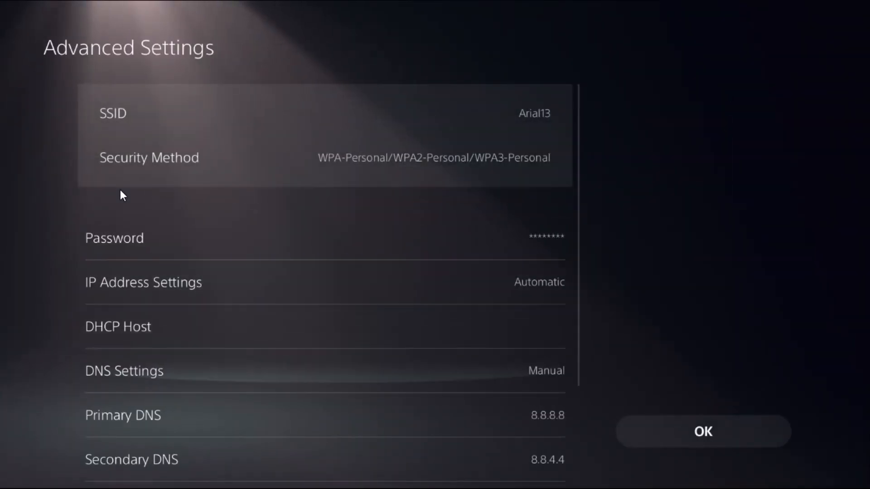
{"action": "left_click", "coordinate": [325, 371]}
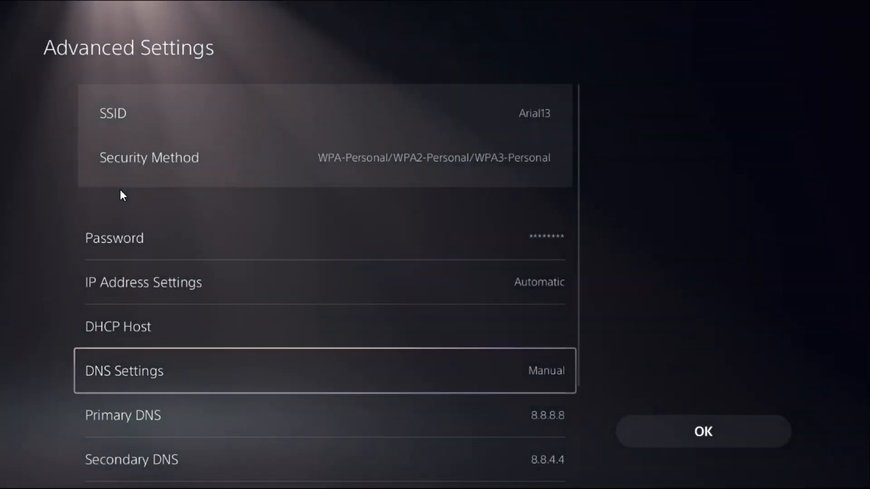
{"action": "scroll", "scroll_direction": "down", "scroll_amount": 3}
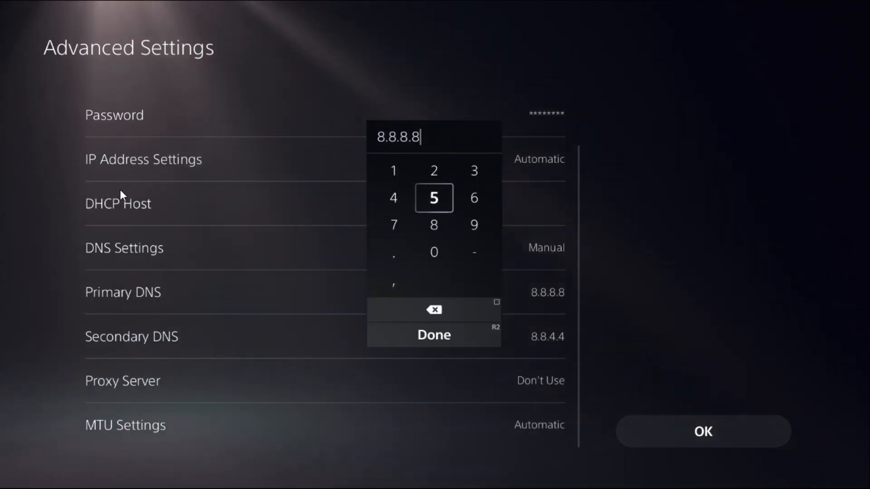
{"action": "left_click", "coordinate": [434, 334]}
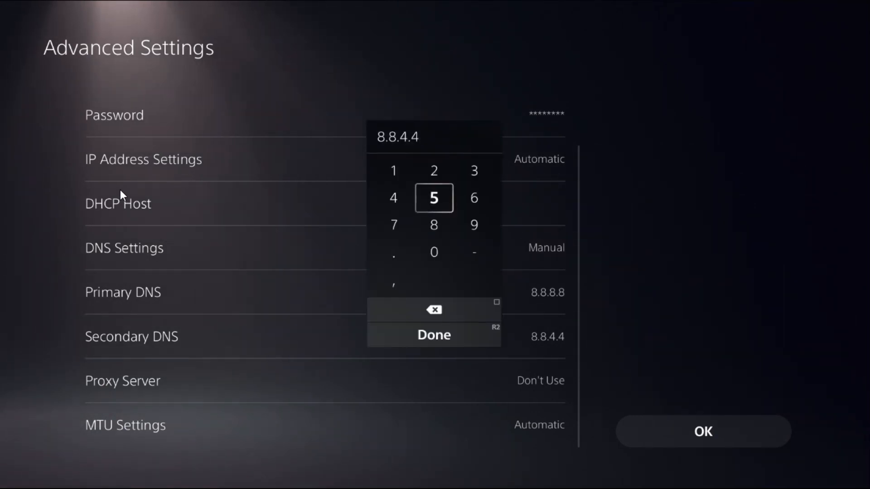
{"action": "left_click", "coordinate": [434, 335]}
{"action": "type", "text": "1.1."}
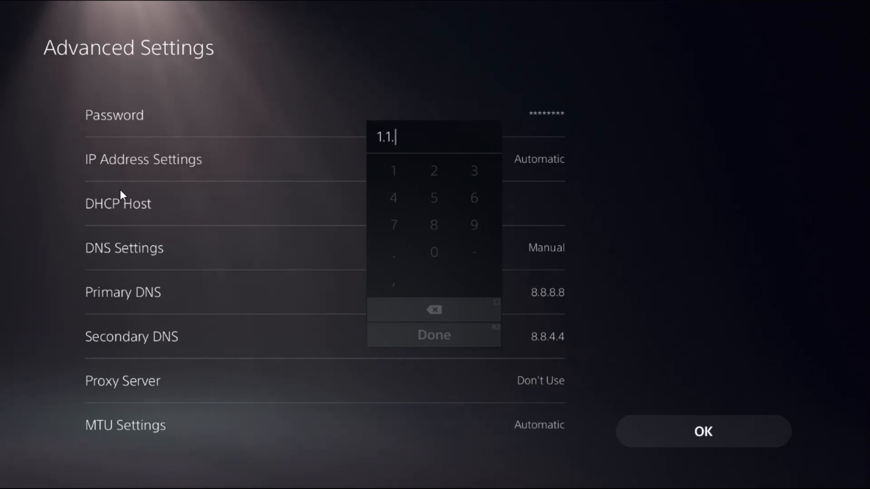
- Confirm Primary DNS 1.1.1.1 and replace Secondary DNS 8.8.4.4 with the 1.0.0. address
{"action": "left_click", "coordinate": [434, 334]}
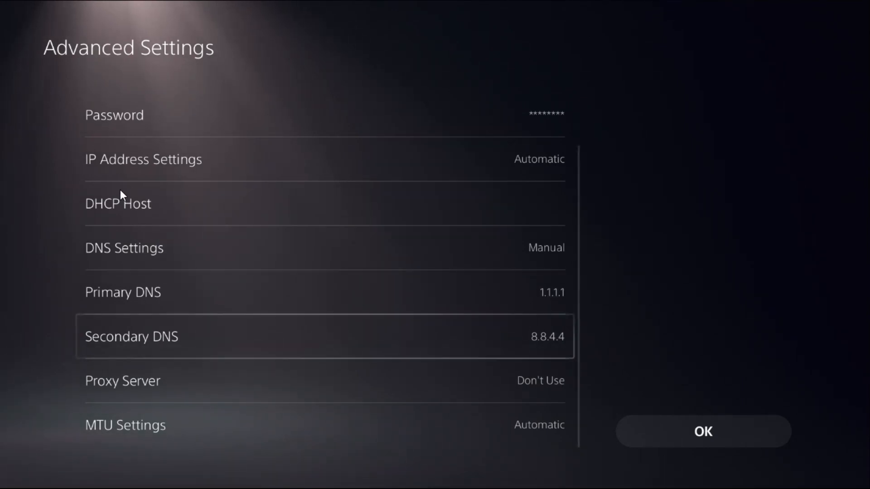
{"action": "left_click", "coordinate": [324, 336]}
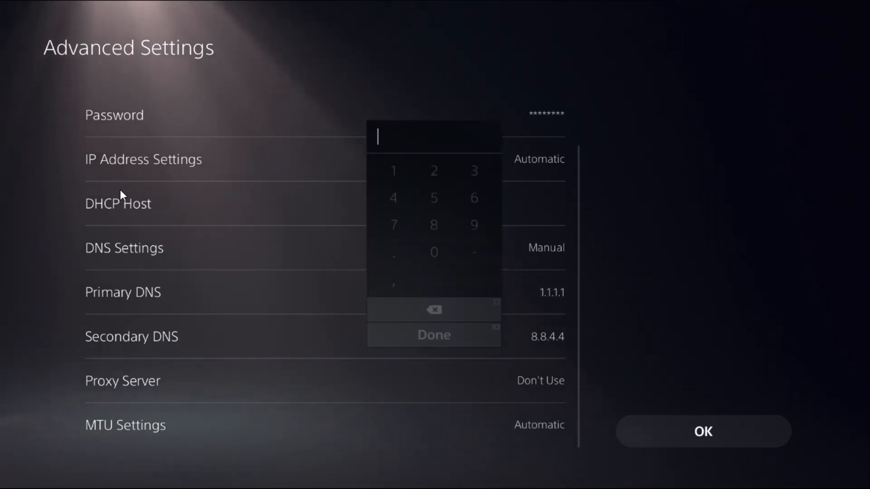
{"action": "left_click", "coordinate": [433, 334]}
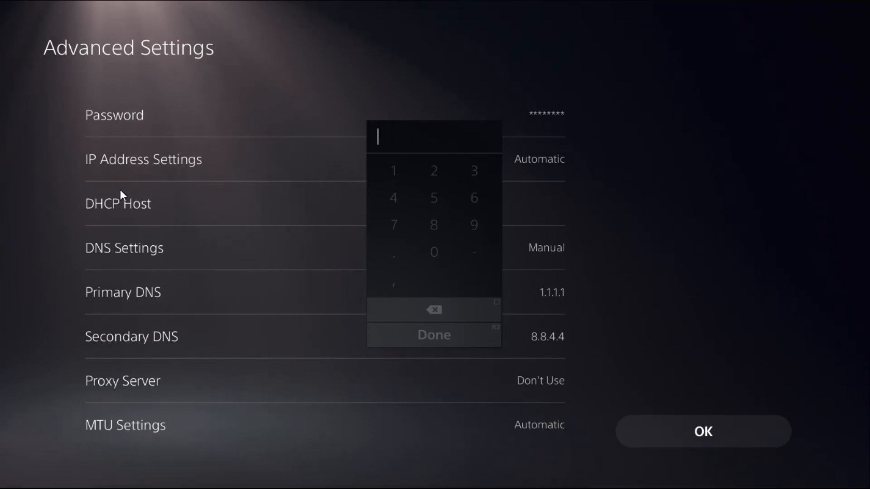
{"action": "type", "text": "1.0.0."}
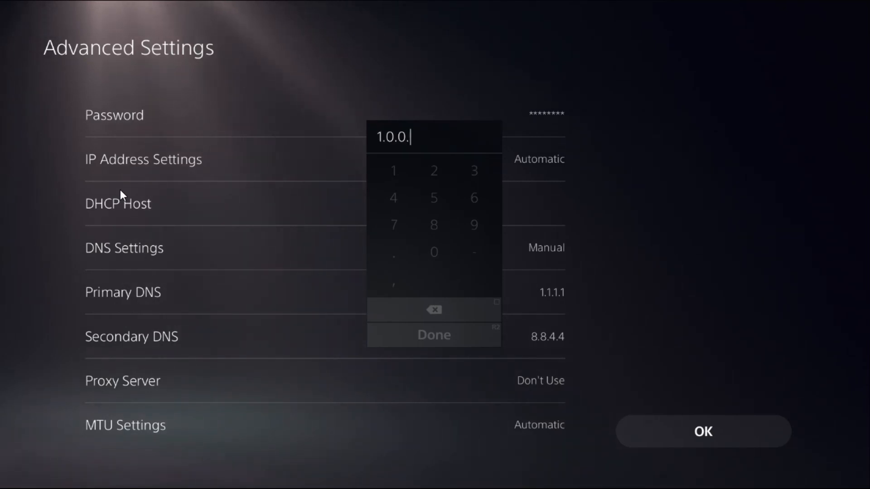
{"action": "left_click", "coordinate": [434, 335]}
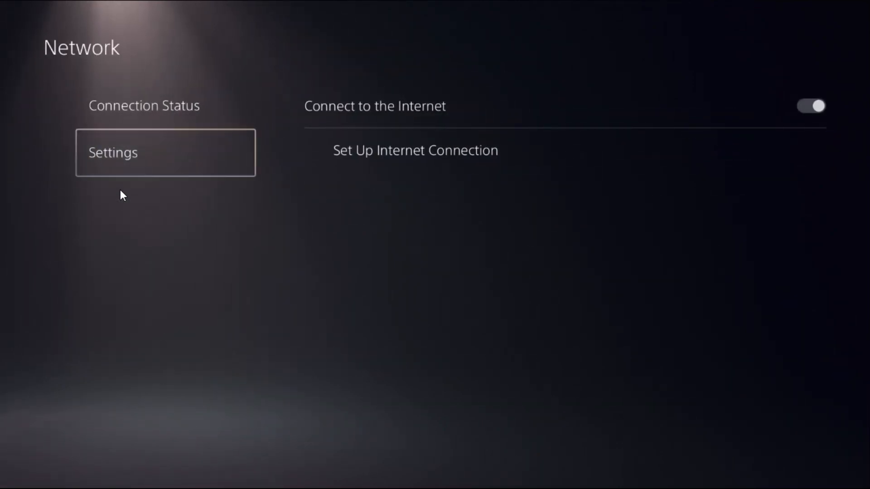
- Check Connection Status shows Arial13, internet and PlayStation Network connected, then return to Settings
{"action": "left_click", "coordinate": [144, 105]}
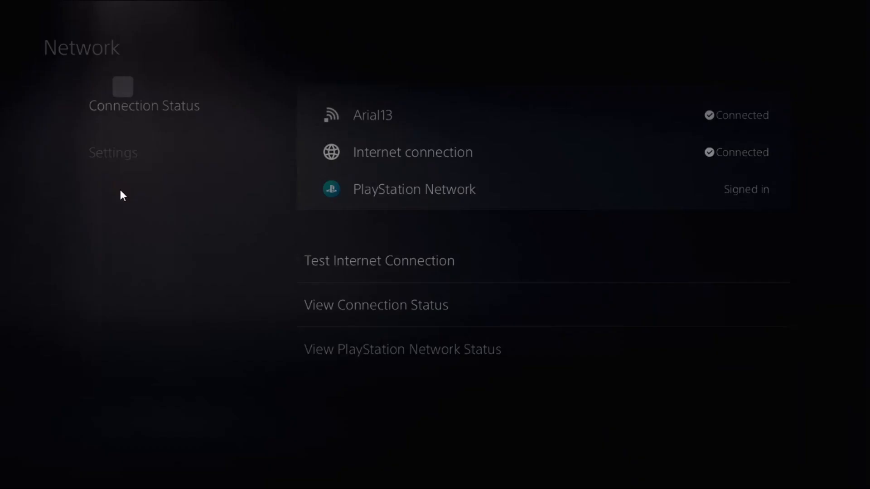
{"action": "left_click", "coordinate": [401, 349]}
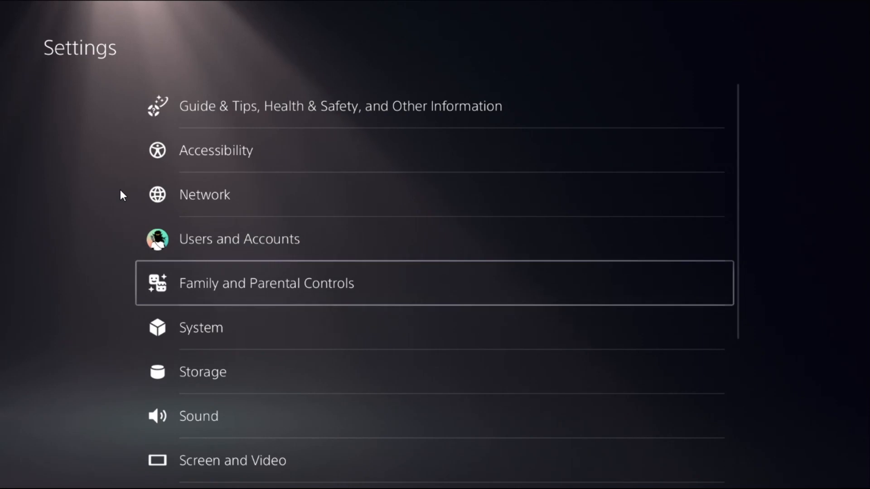
- Restore the account's game licenses via Users and Accounts > Other
{"action": "left_click", "coordinate": [239, 238]}
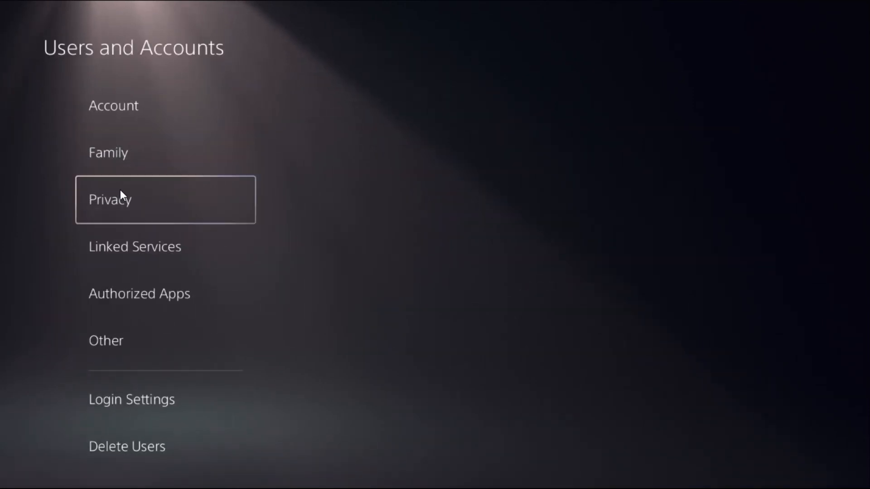
{"action": "left_click", "coordinate": [105, 340]}
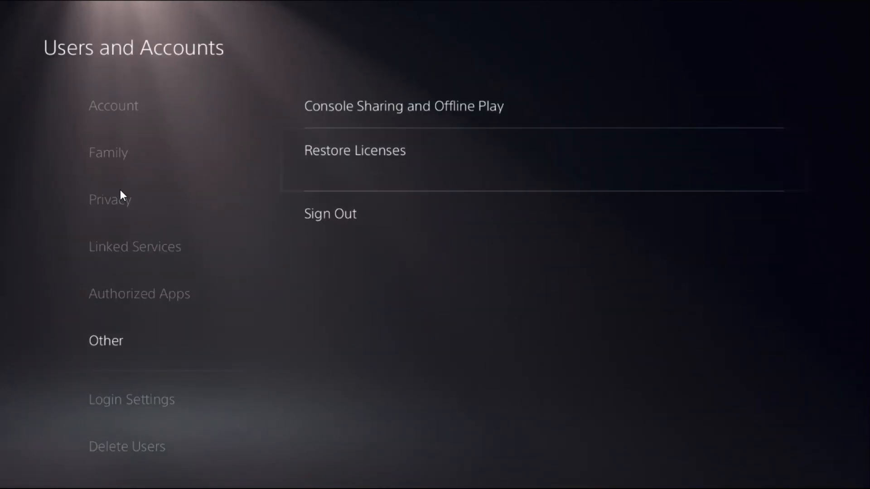
{"action": "left_click", "coordinate": [355, 151]}
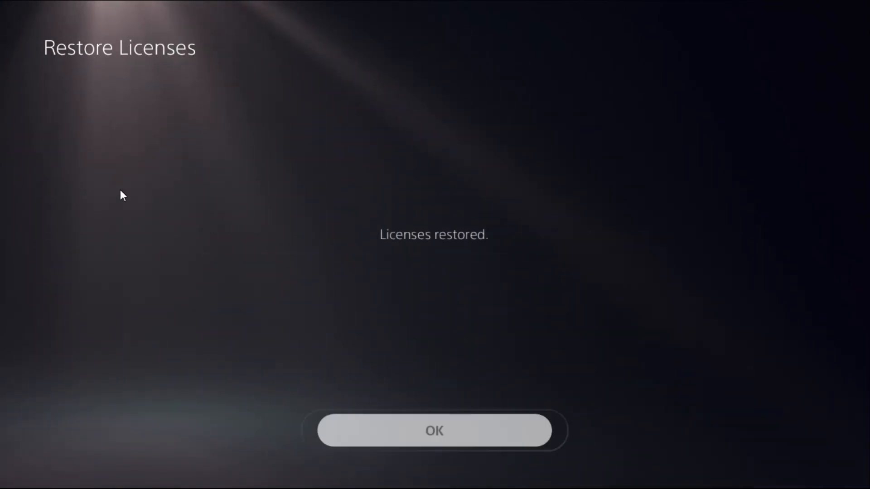
- Restart the PS5 from the Control Center power options
{"action": "left_click", "coordinate": [434, 432]}
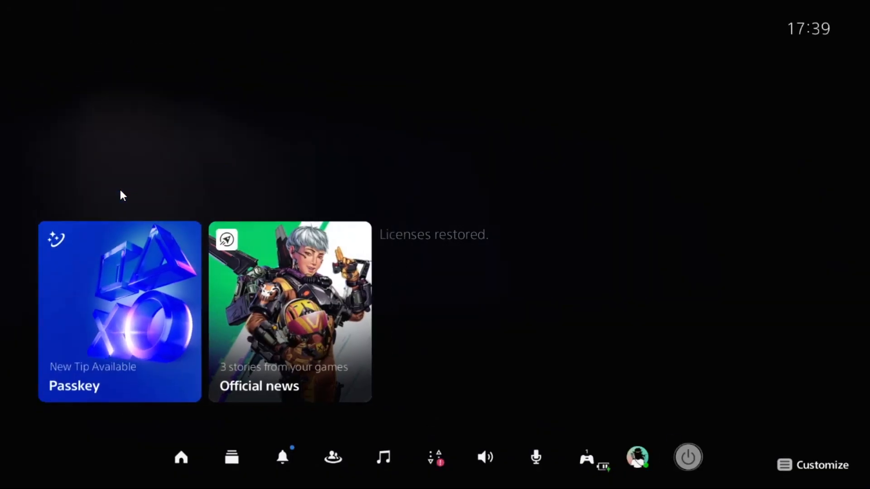
{"action": "left_click", "coordinate": [688, 457]}
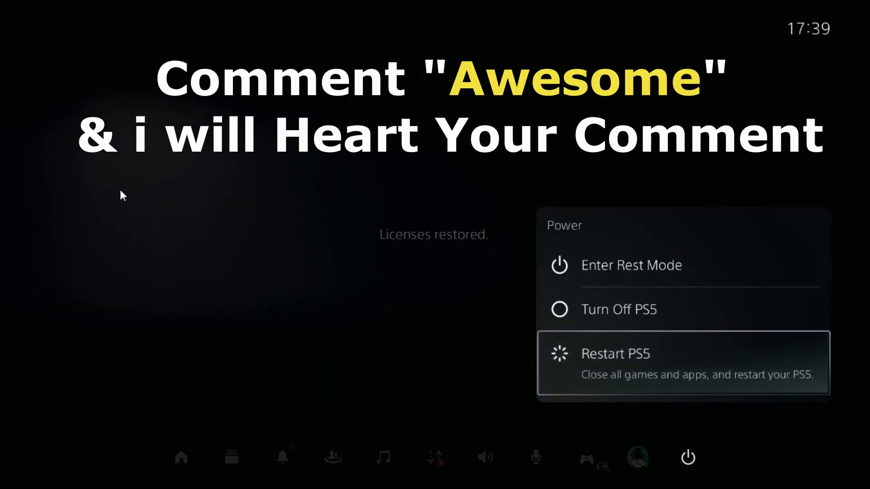